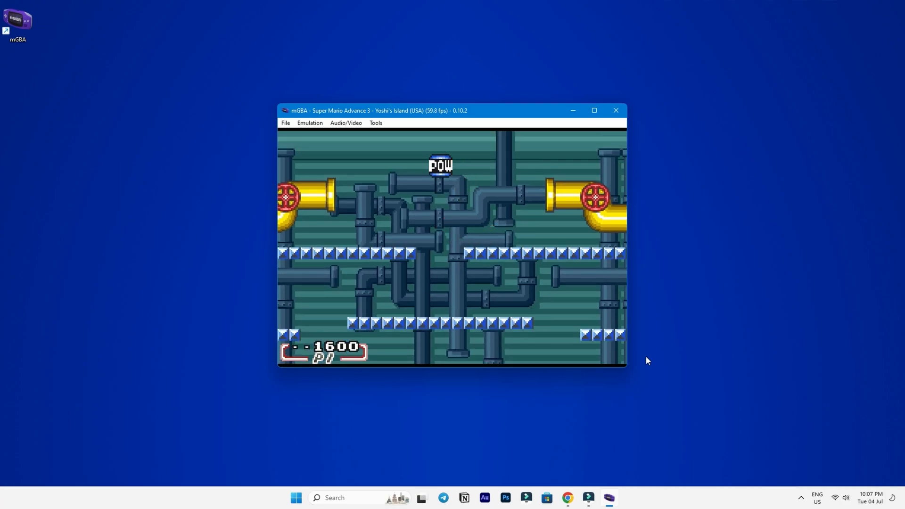
- Close the mGBA window running Super Mario Advance 3, leaving the desktop empty
left_click(616, 110)
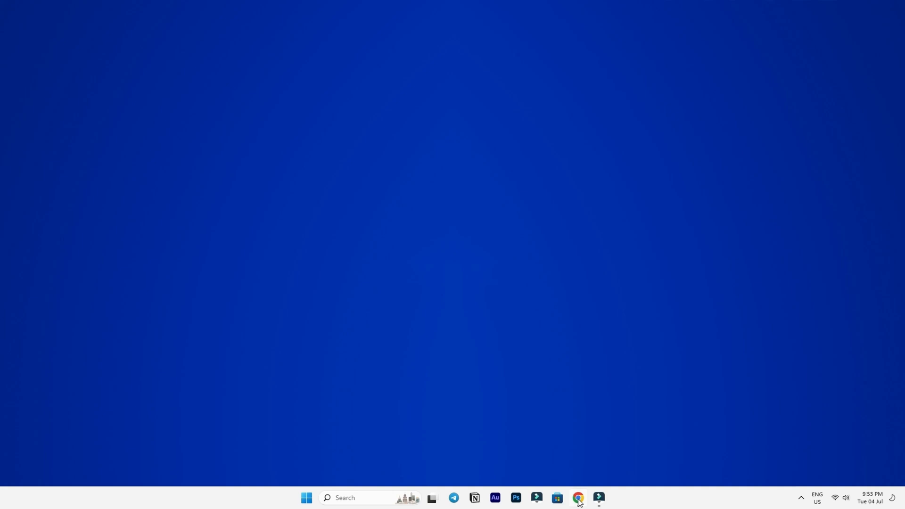
- Search Google for "mgba emulator" and go to the mgba.io result
left_click(577, 498)
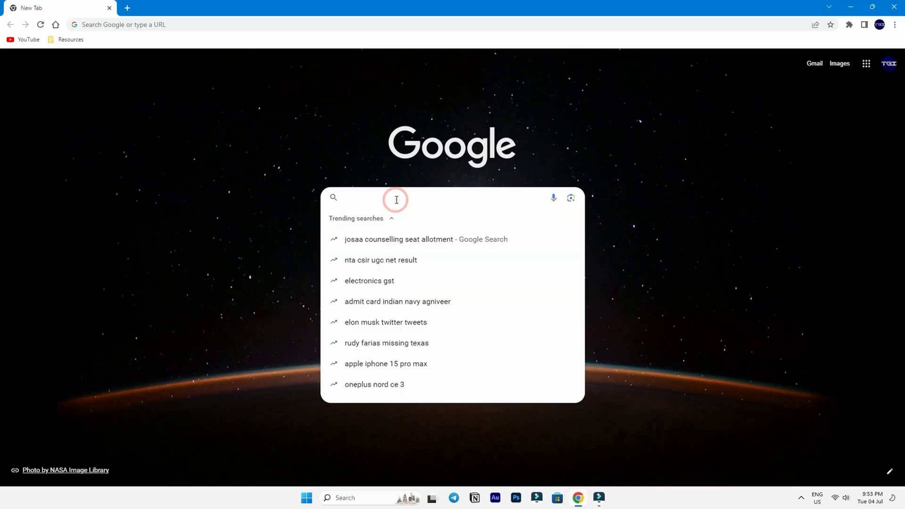
type("mgba emulator")
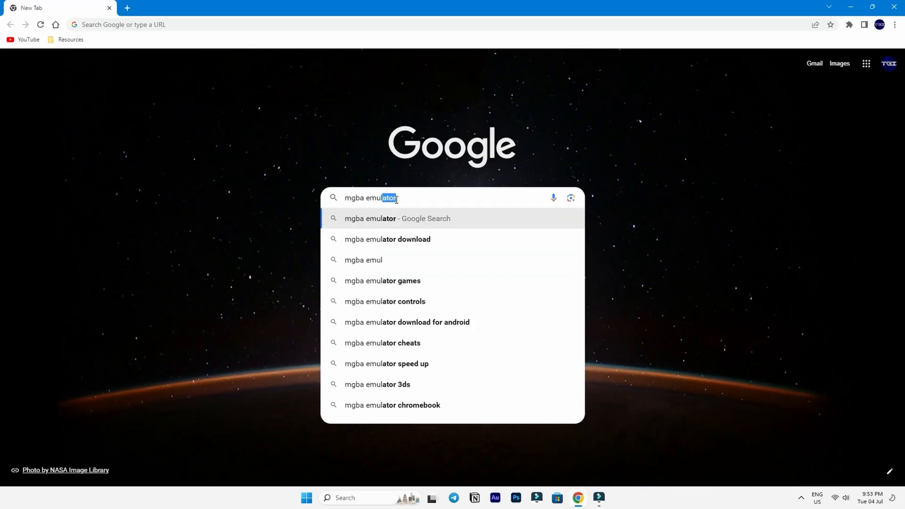
key("Return")
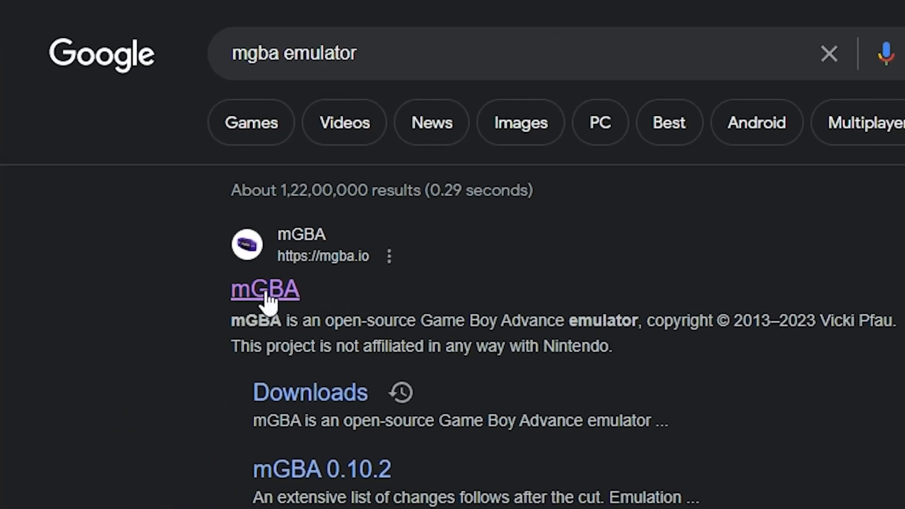
left_click(265, 290)
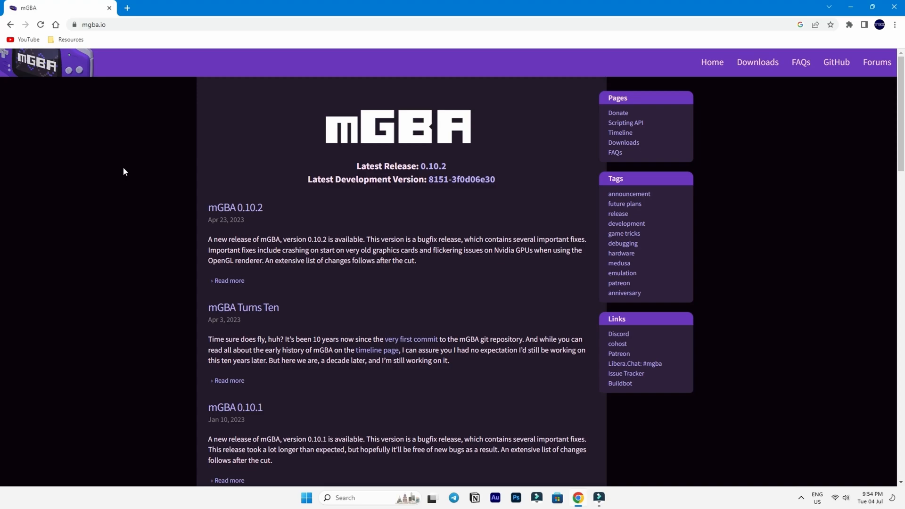
mouse_move(758, 62)
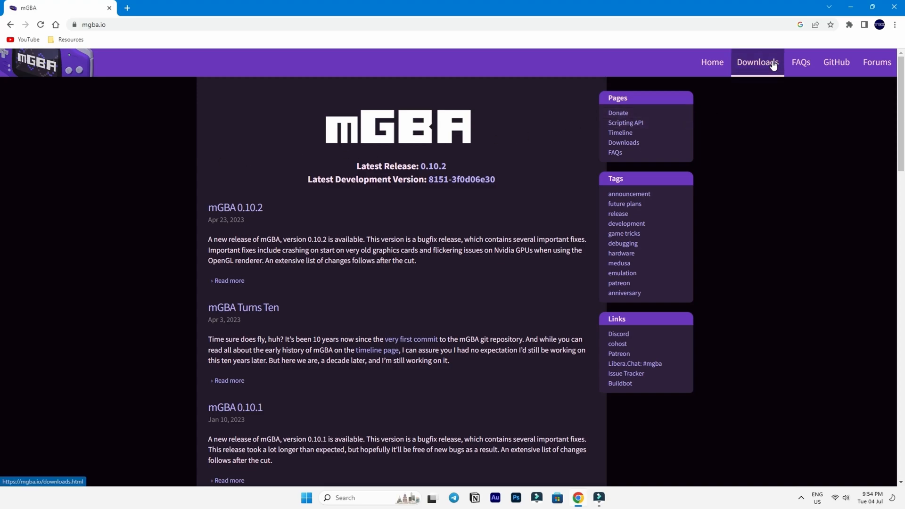
- Download the mGBA 0.10.2 Windows 64-bit installer .exe from the Downloads page
left_click(757, 62)
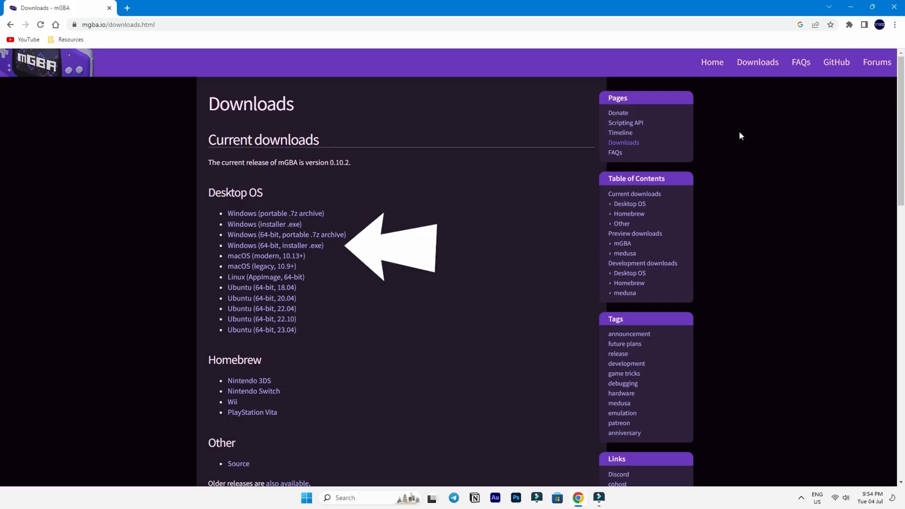
left_click(275, 246)
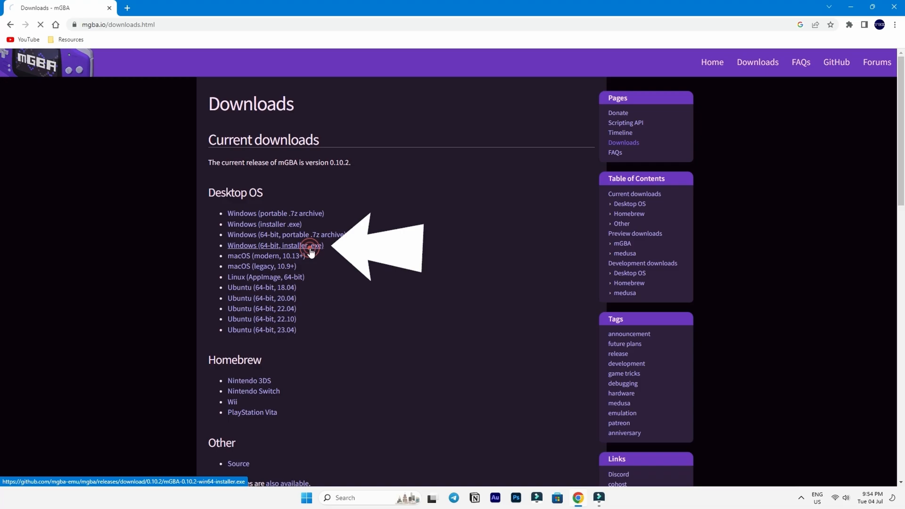
left_click(275, 246)
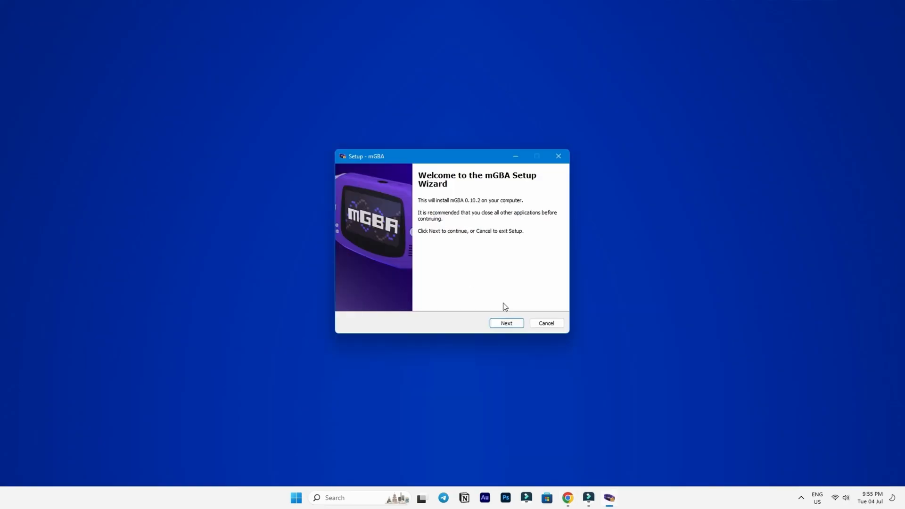
- Continue the setup wizard keeping the desktop shortcut and Game Boy file association tasks ticked
left_click(507, 324)
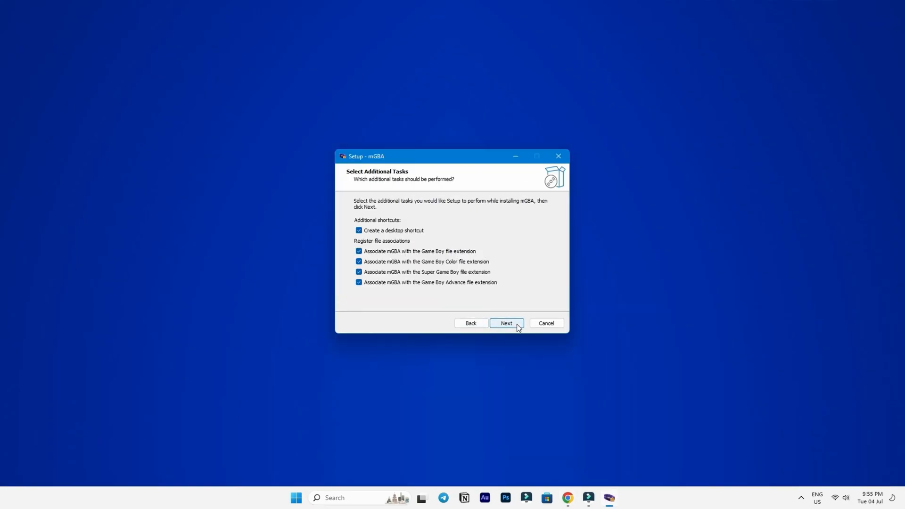
left_click(505, 322)
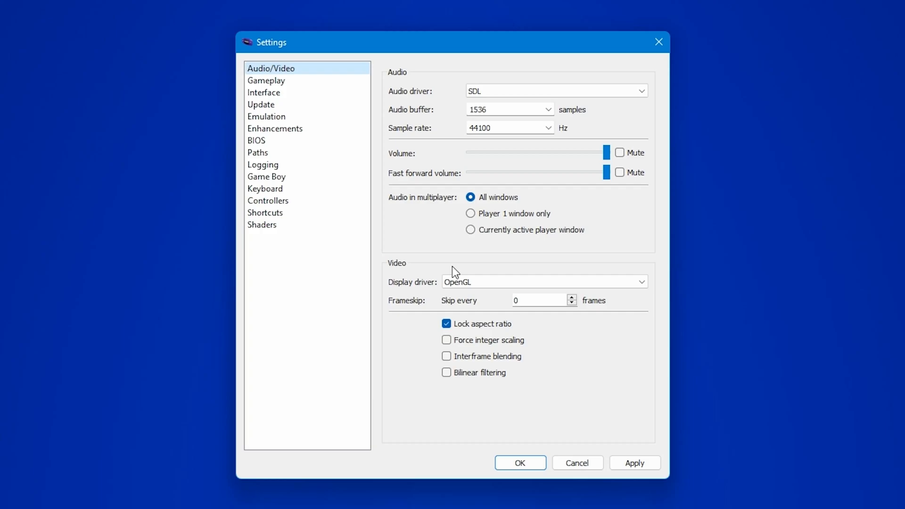
- Show the Interface settings and leave 'Show FPS in title bar' switched on
left_click(264, 92)
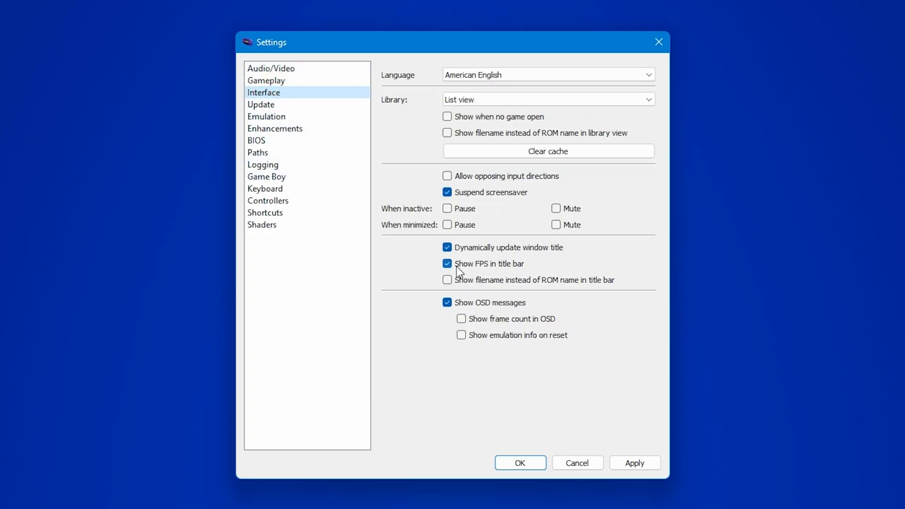
left_click(447, 263)
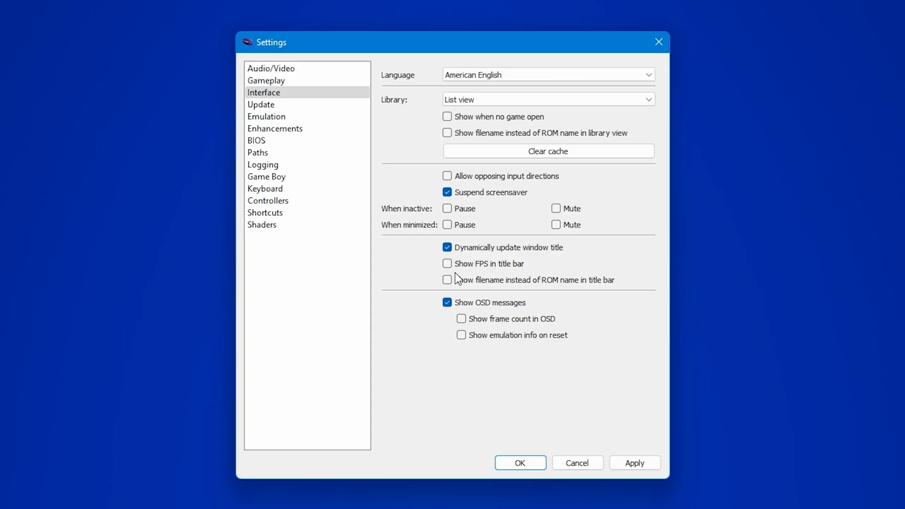
left_click(447, 265)
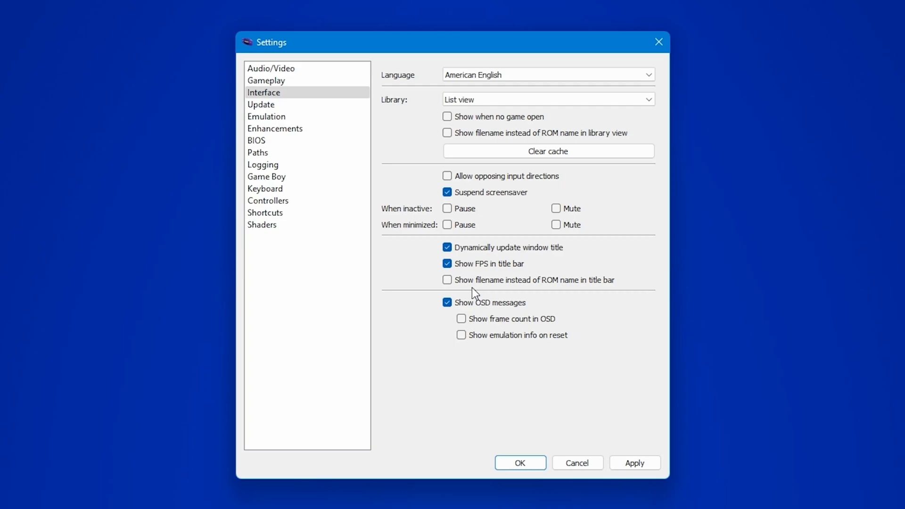
mouse_move(266, 117)
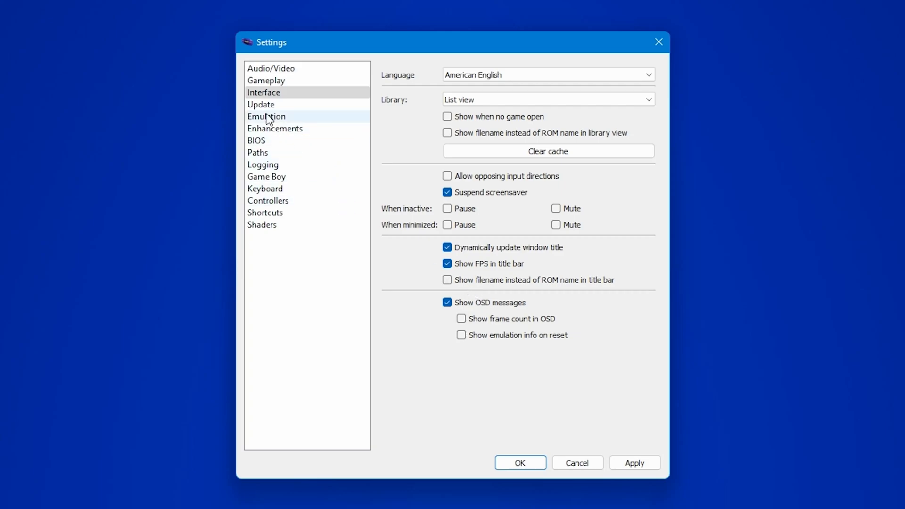
- Tick 'Enable rewind' in the Emulation settings
left_click(266, 116)
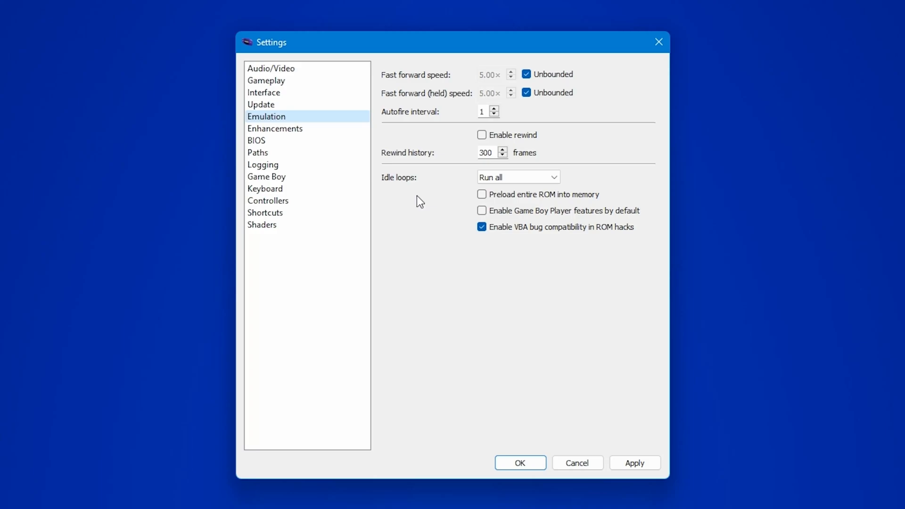
left_click(482, 135)
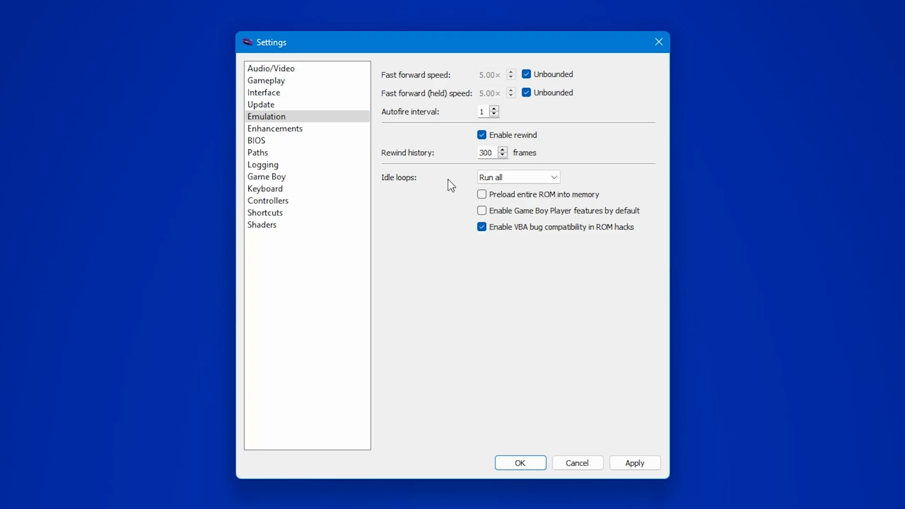
- In Enhancements, use the OpenGL video renderer with 8x high-resolution scale (1920×1280)
left_click(275, 128)
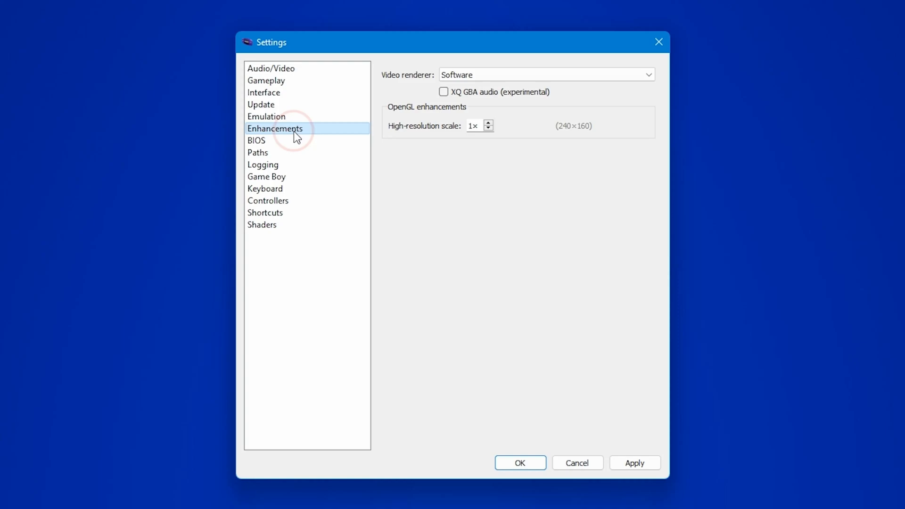
mouse_move(399, 163)
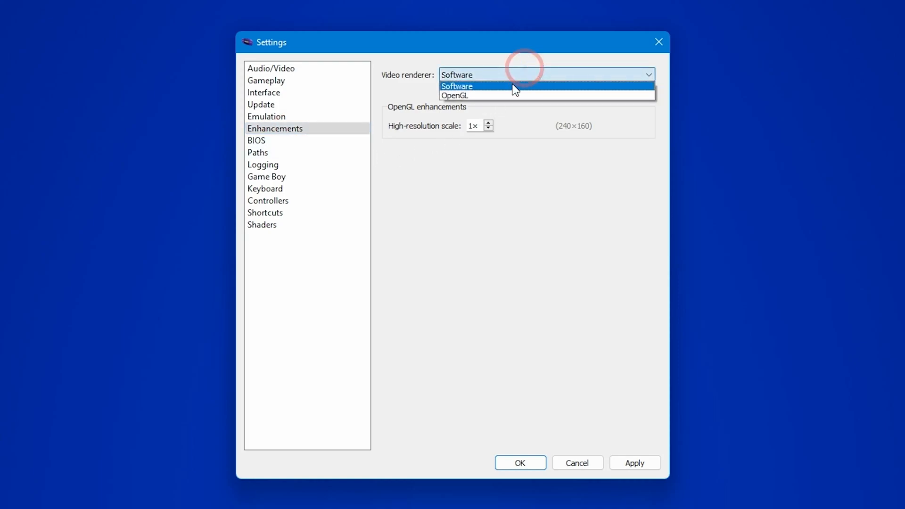
left_click(455, 95)
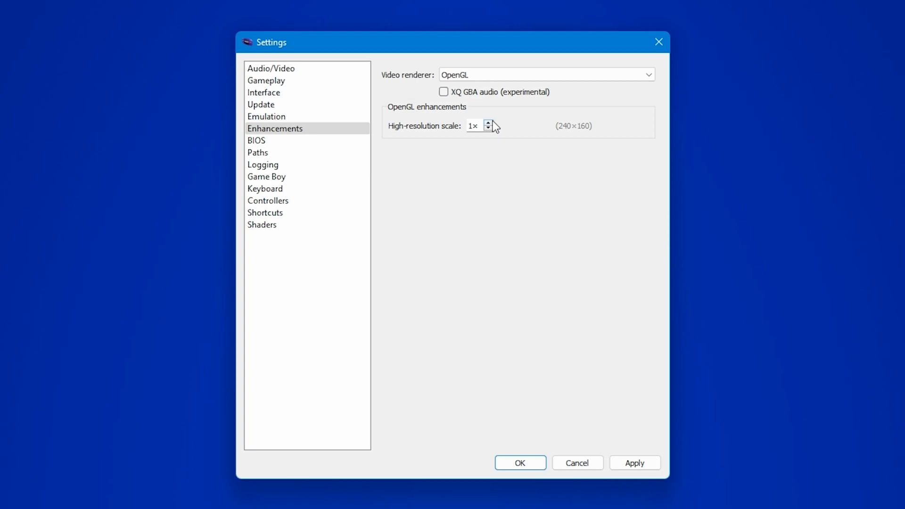
left_click(488, 123)
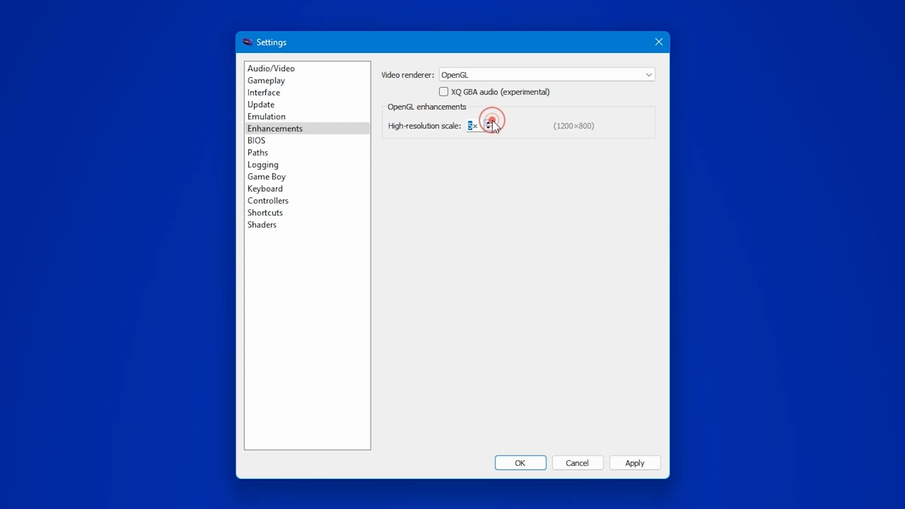
left_click(489, 123)
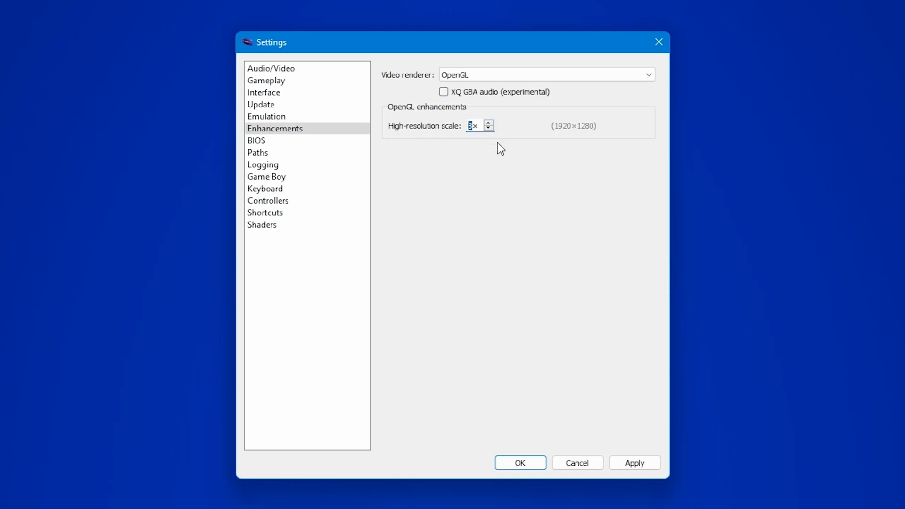
mouse_move(265, 188)
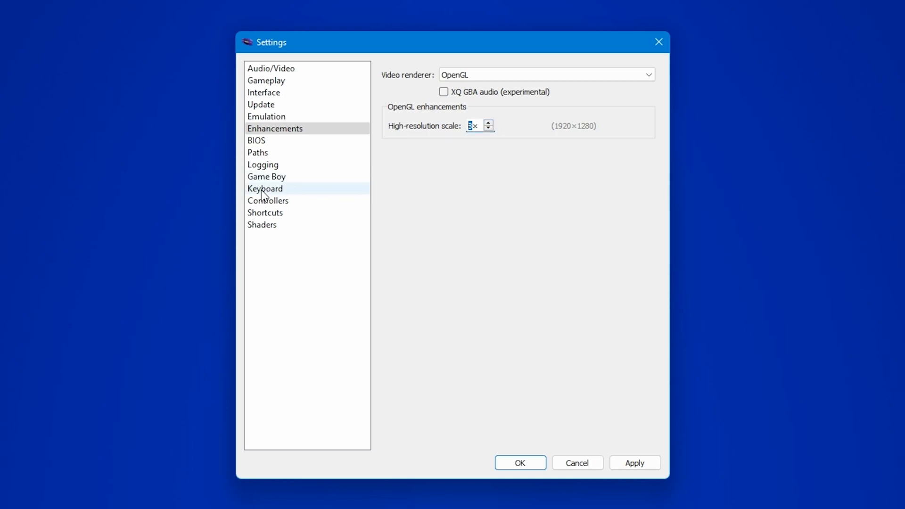
- View the Keyboard mappings, then show the Controllers binding page
left_click(265, 188)
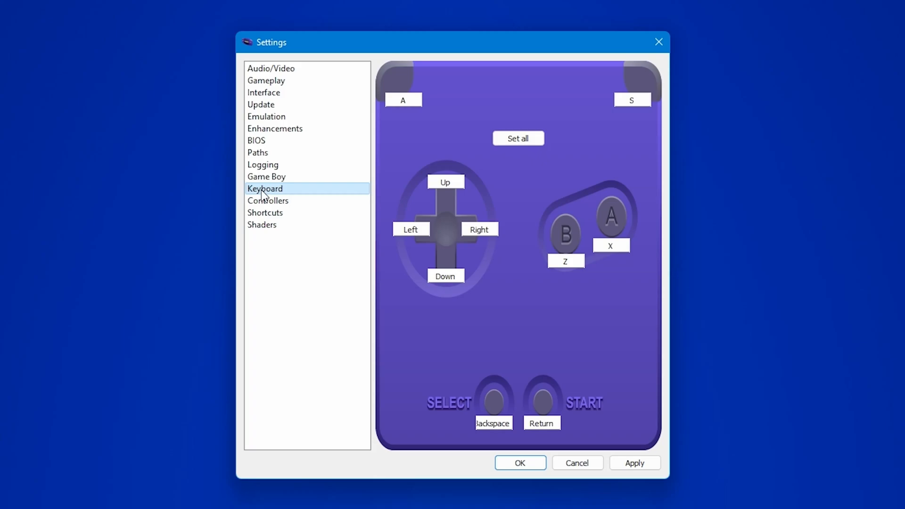
left_click(267, 200)
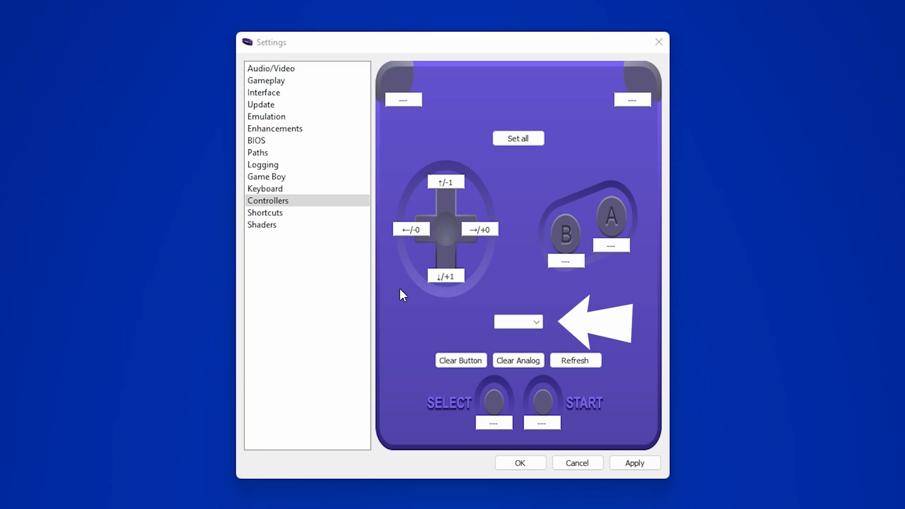
- Refresh the controller list, choose the PS5 Controller and start 'Set all' button binding
left_click(575, 360)
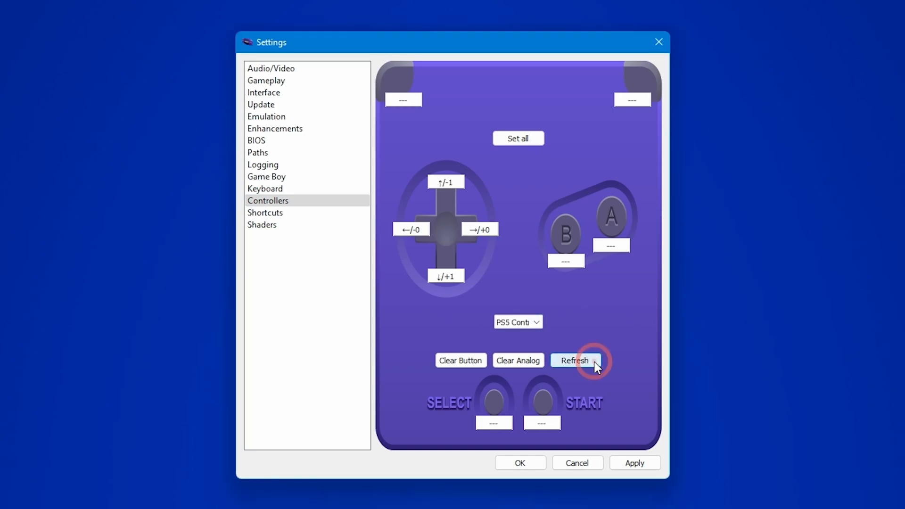
left_click(518, 322)
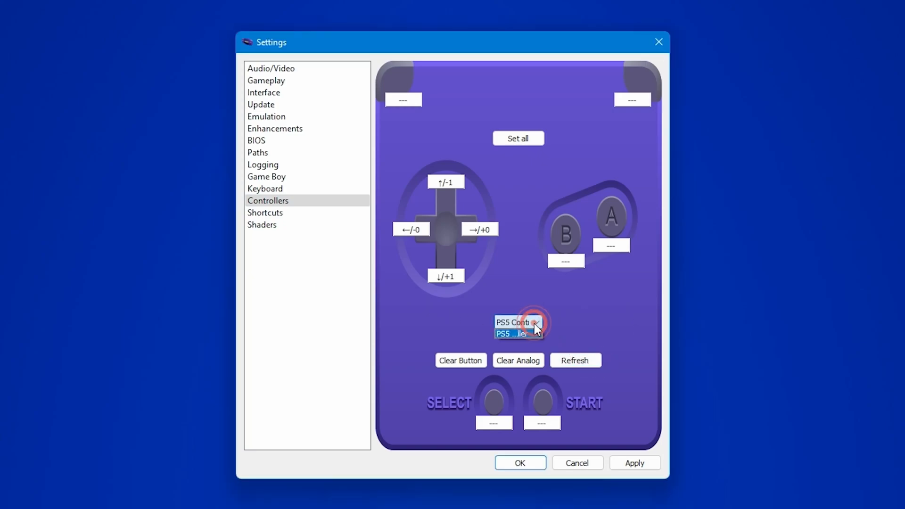
left_click(518, 322)
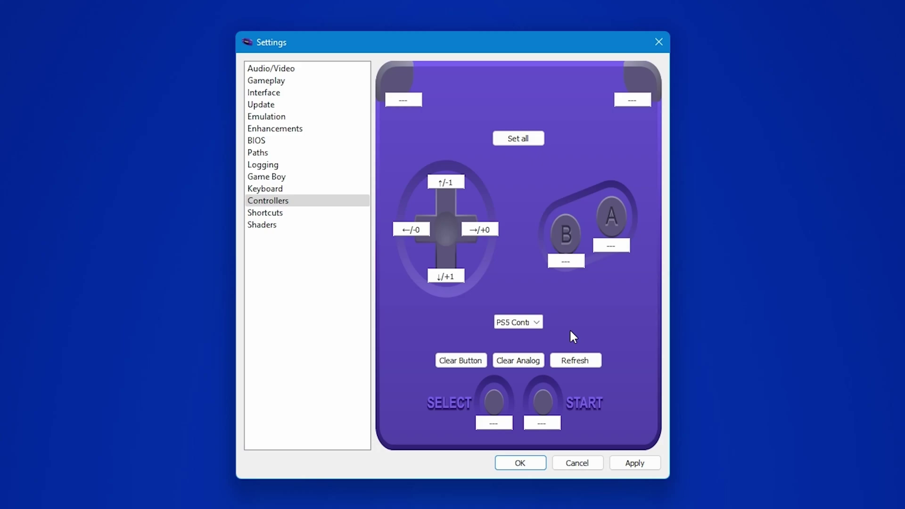
mouse_move(571, 339)
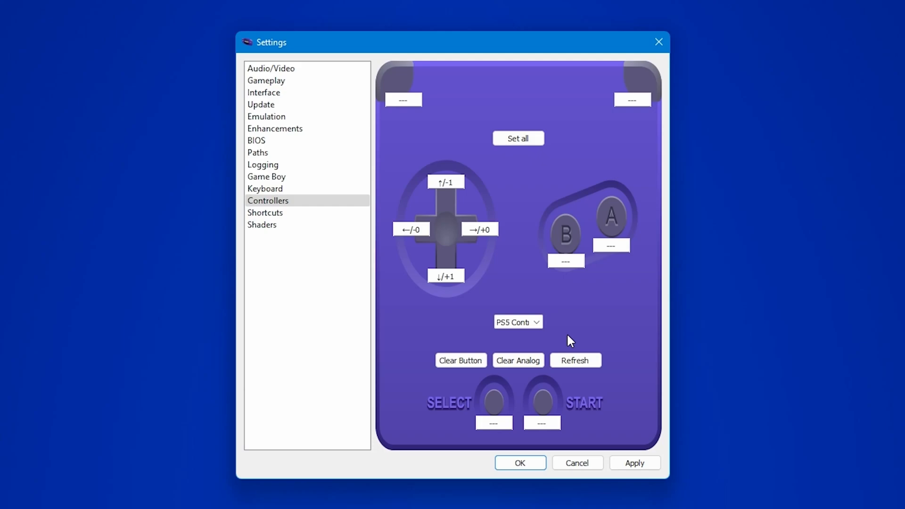
mouse_move(564, 341)
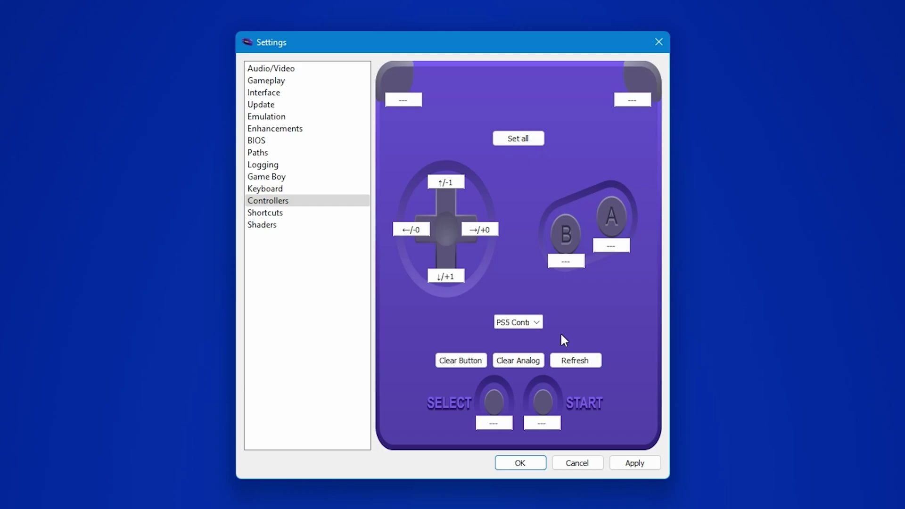
mouse_move(547, 342)
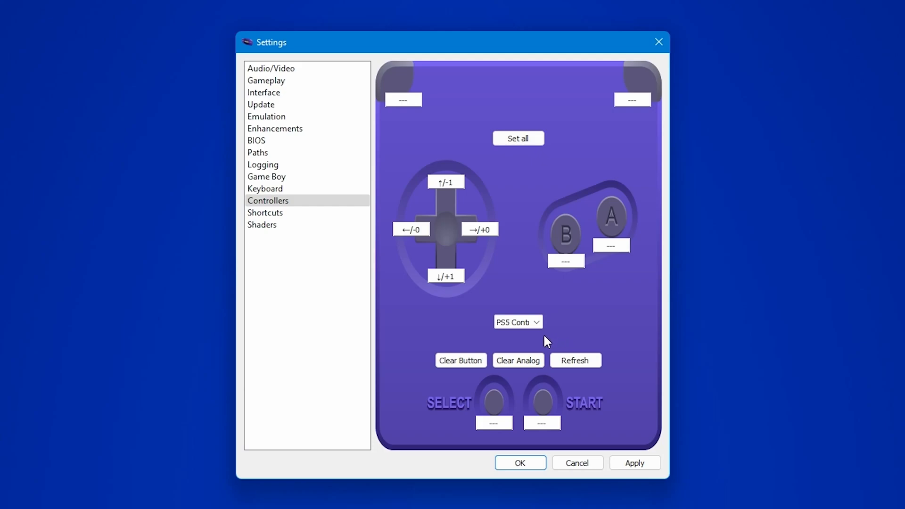
mouse_move(531, 345)
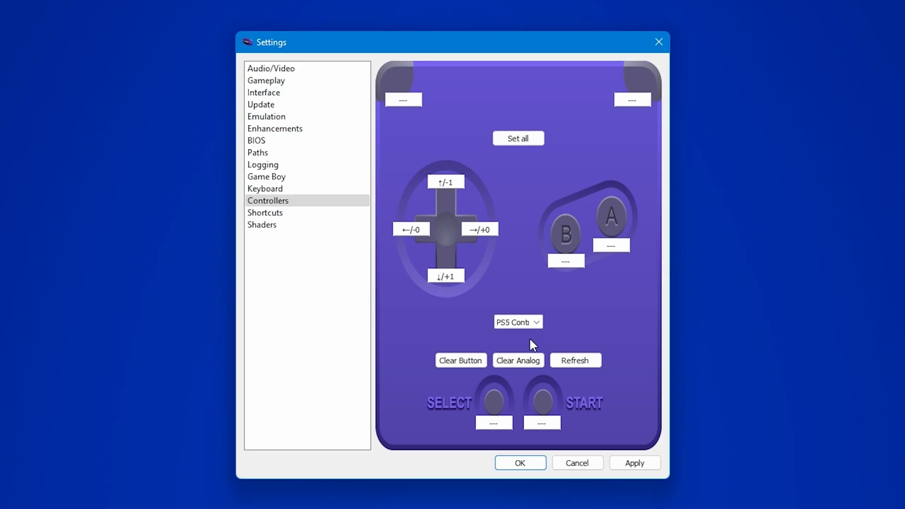
left_click(518, 138)
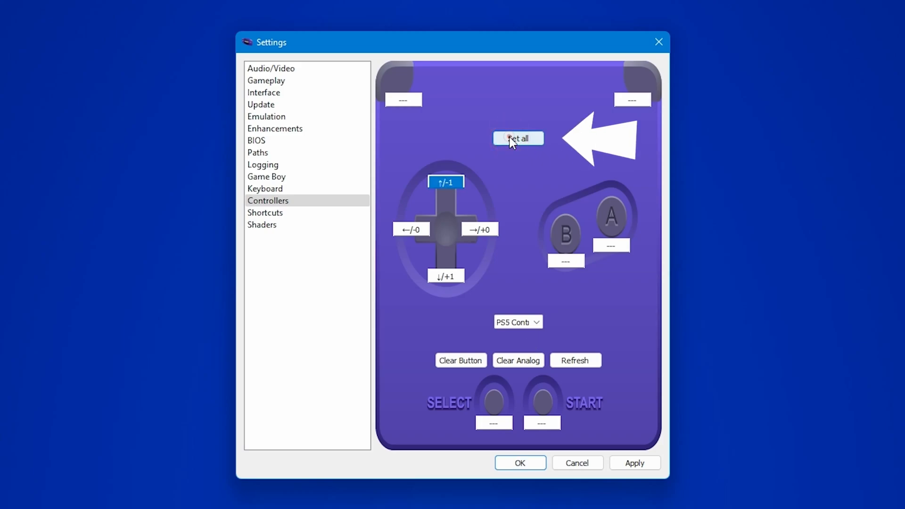
- Map the PS5 L and R shoulder buttons and confirm the settings with OK
left_click(517, 138)
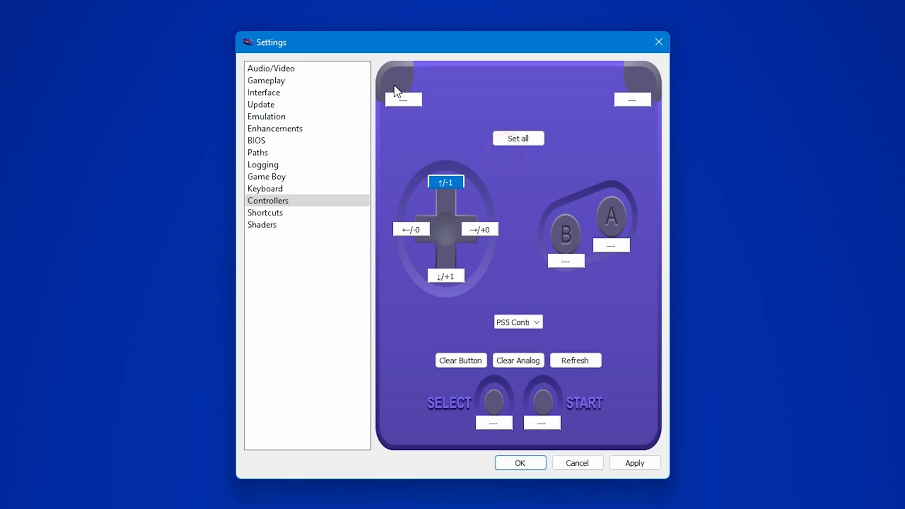
left_click(403, 99)
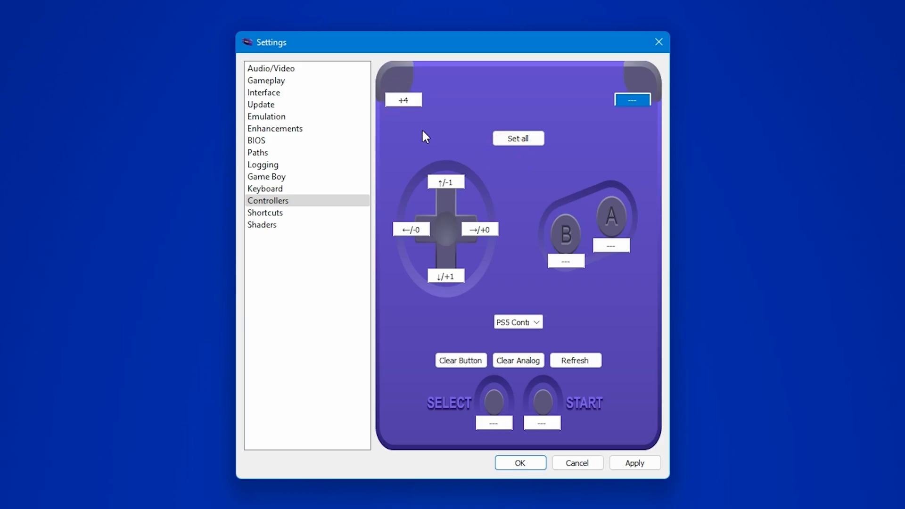
left_click(632, 99)
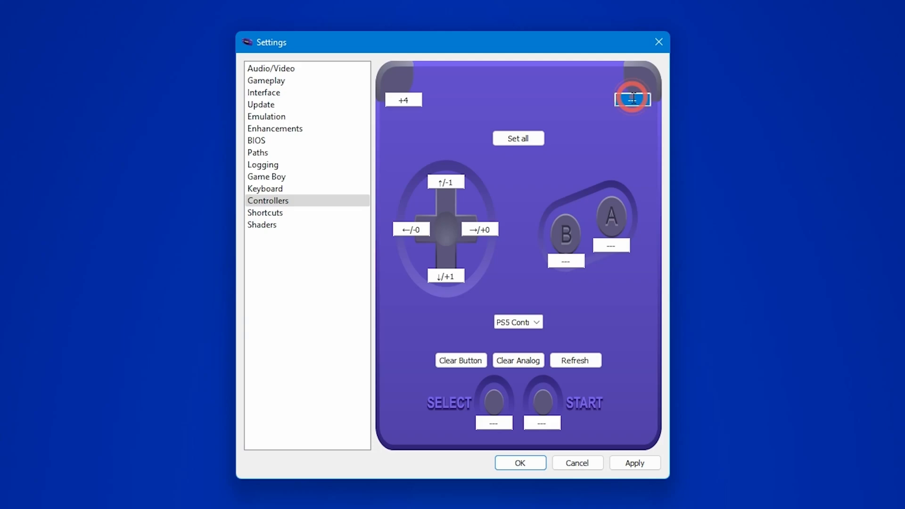
left_click(632, 99)
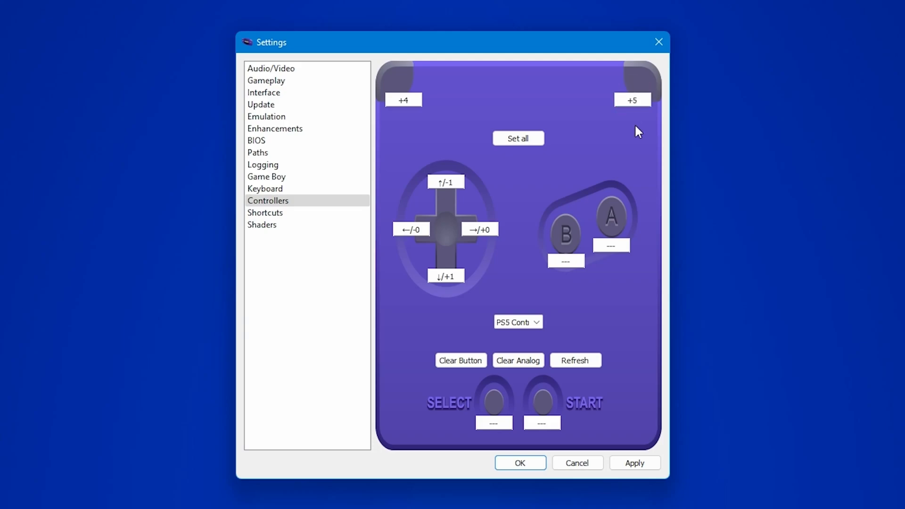
left_click(479, 229)
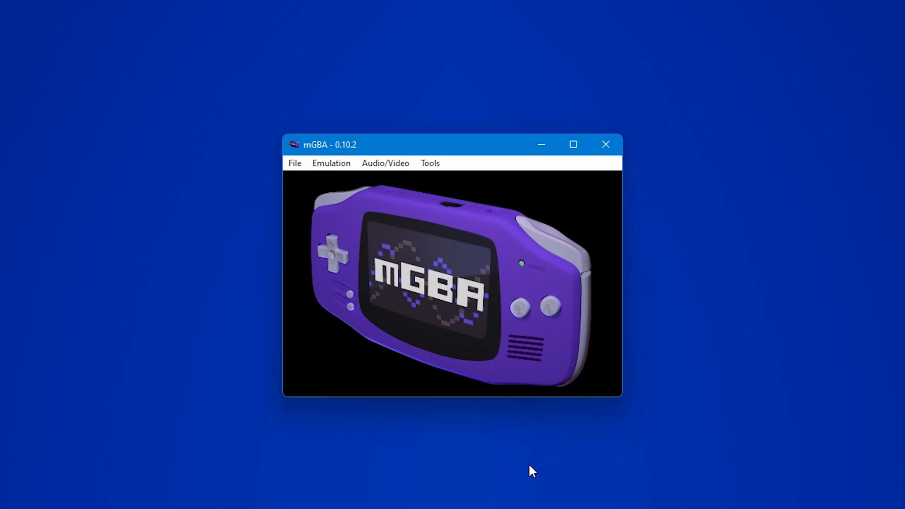
- Select the Super Mario Advance 3 - Yoshi's Island .gba file from Downloads via Load ROM
left_click(294, 164)
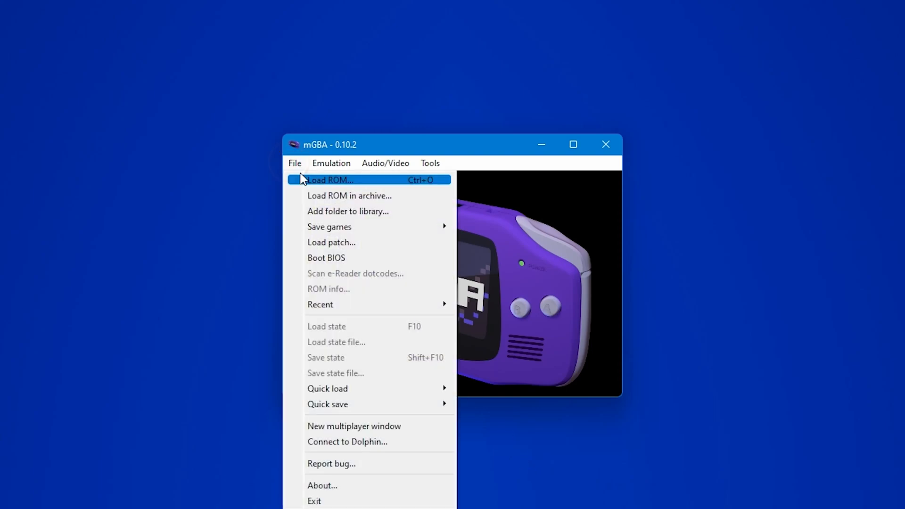
left_click(329, 180)
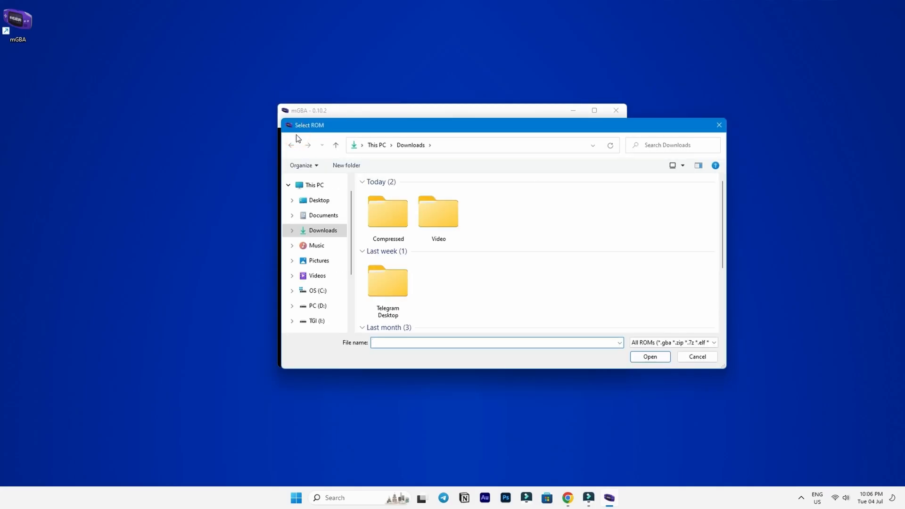
scroll("down", 3)
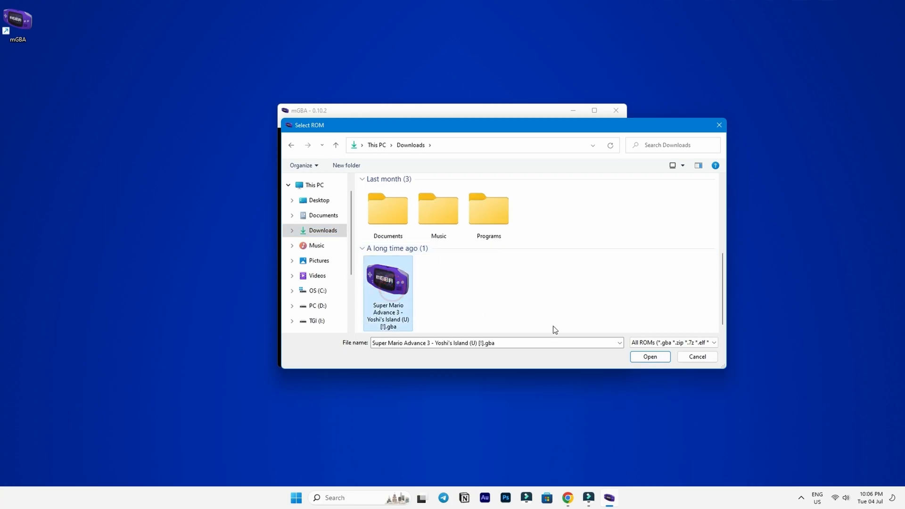
left_click(650, 357)
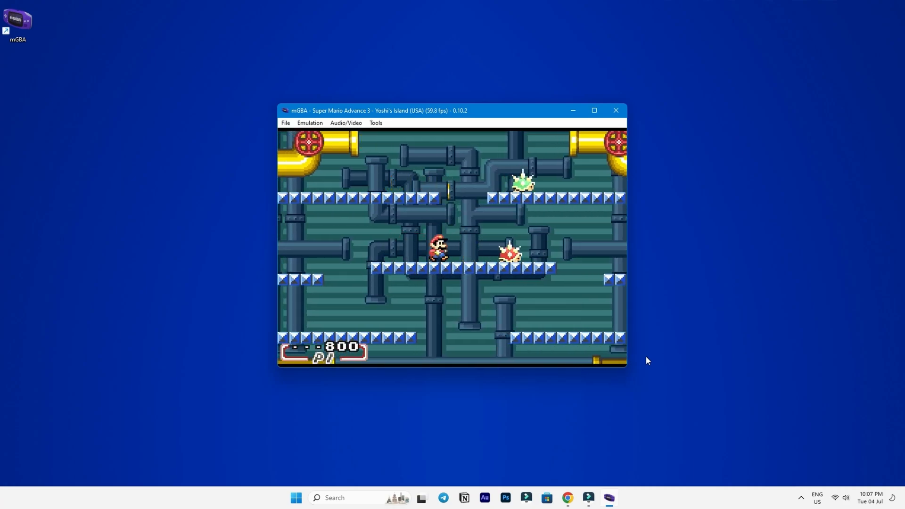
- Move Mario right through the pipe-filled stage past the spiny enemies
key("right")
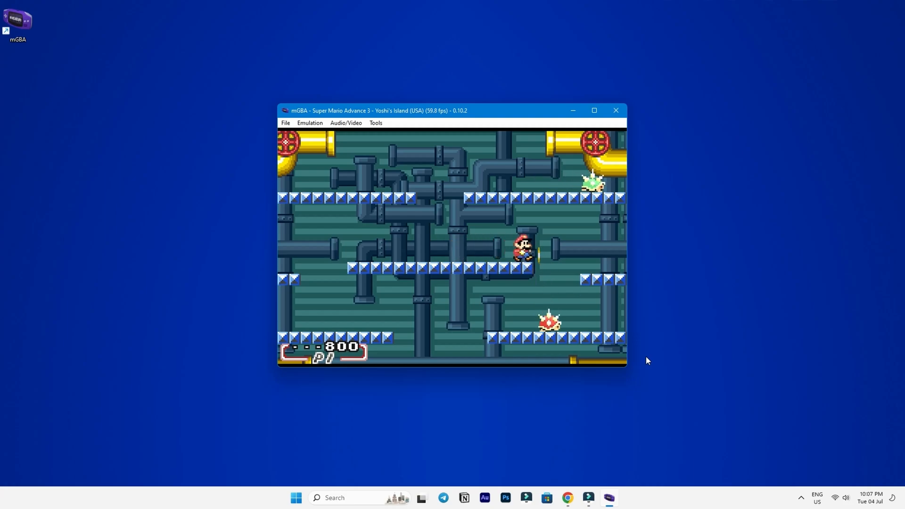